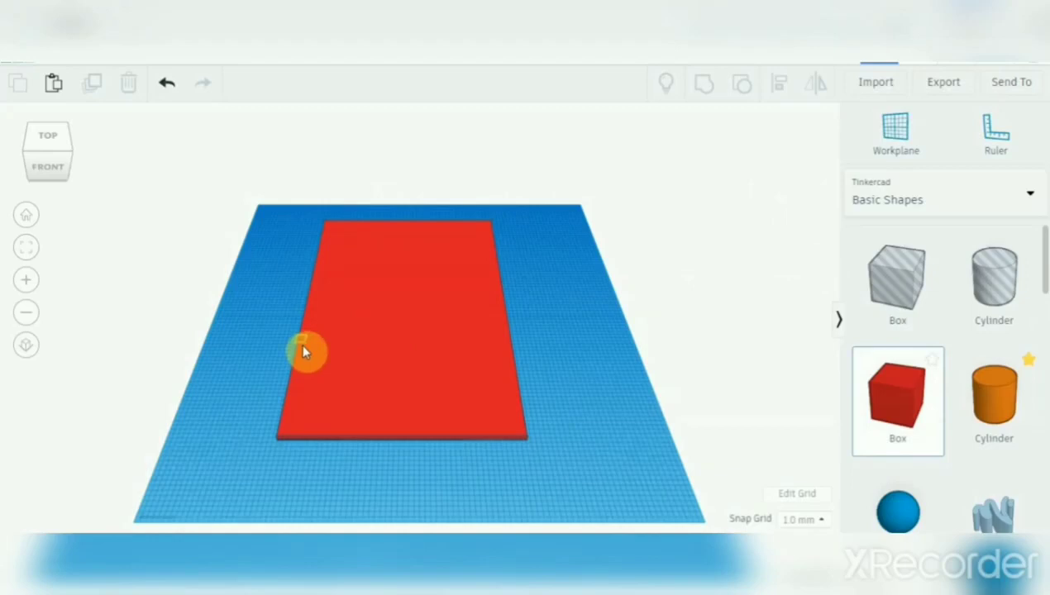
Resize the red slab to 20 mm as the base for the green pitch
{"action": "left_click", "coordinate": [308, 350]}
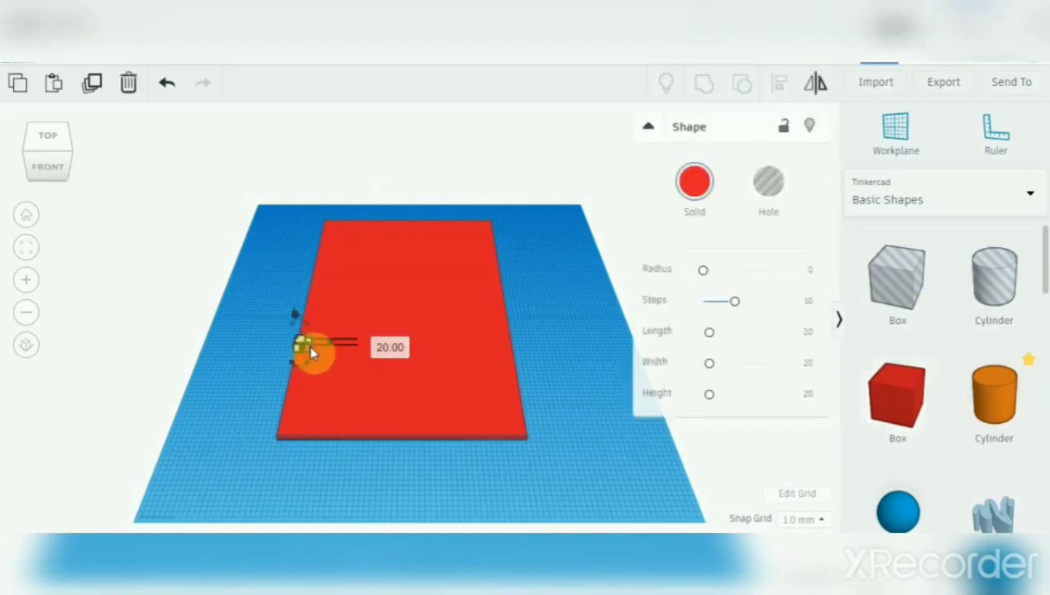
{"action": "left_click_drag", "start_coordinate": [312, 351], "coordinate": [504, 347]}
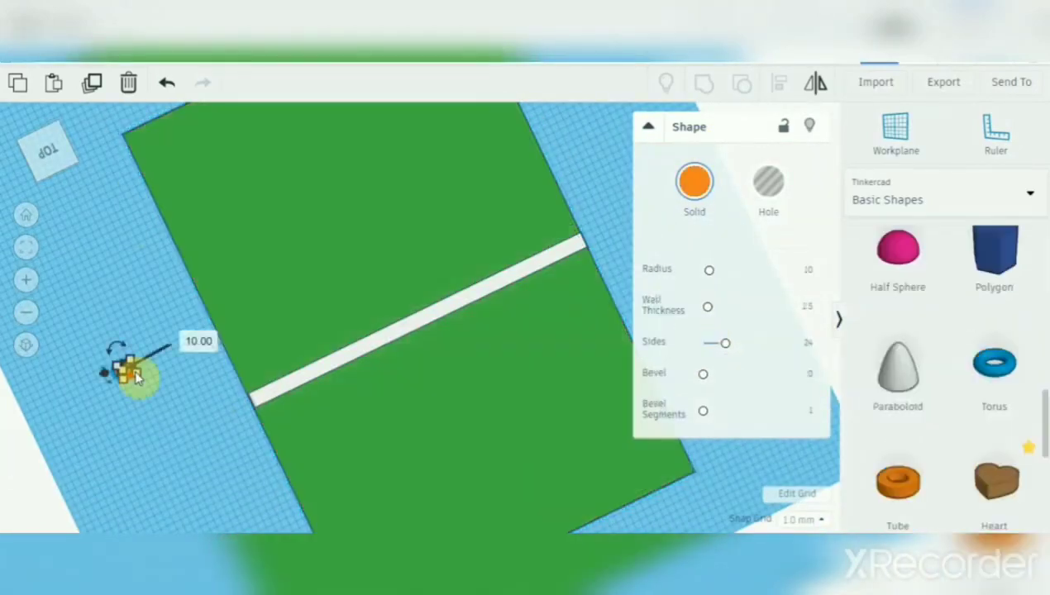
Stretch the tube into an 87 mm white centre circle on the halfway line
{"action": "left_click_drag", "start_coordinate": [132, 372], "coordinate": [232, 389]}
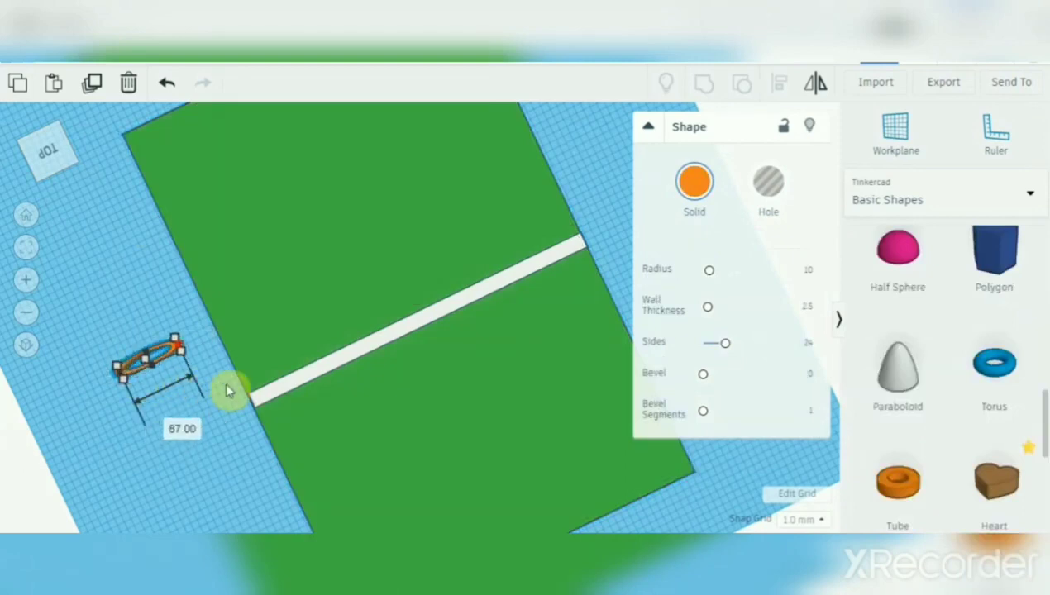
{"action": "left_click_drag", "start_coordinate": [228, 390], "coordinate": [248, 433]}
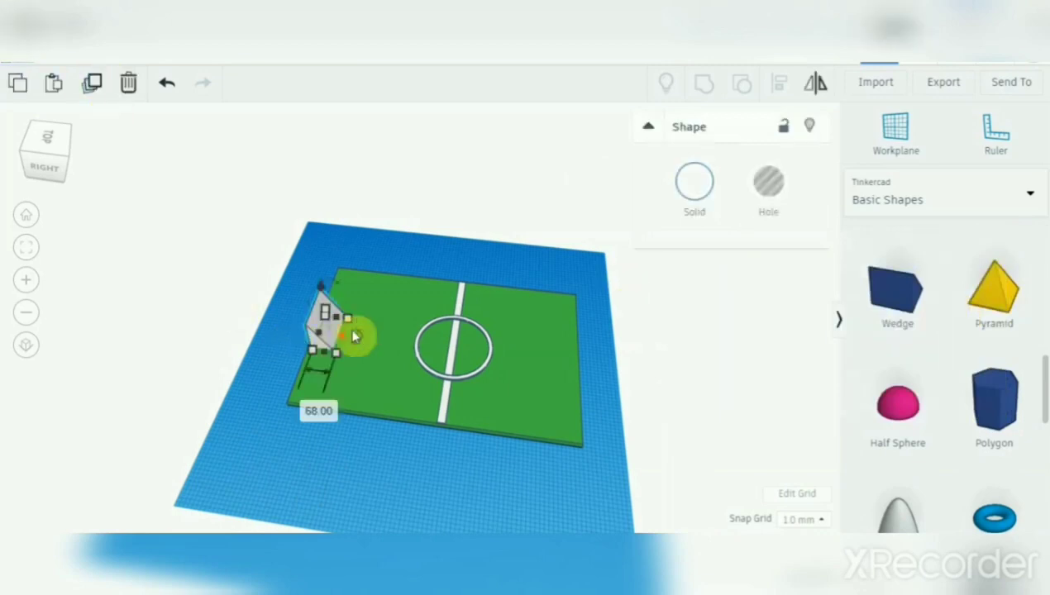
Size the white goal piece to 68 mm and rotate it to face the pitch end
{"action": "left_click_drag", "start_coordinate": [356, 334], "coordinate": [318, 339]}
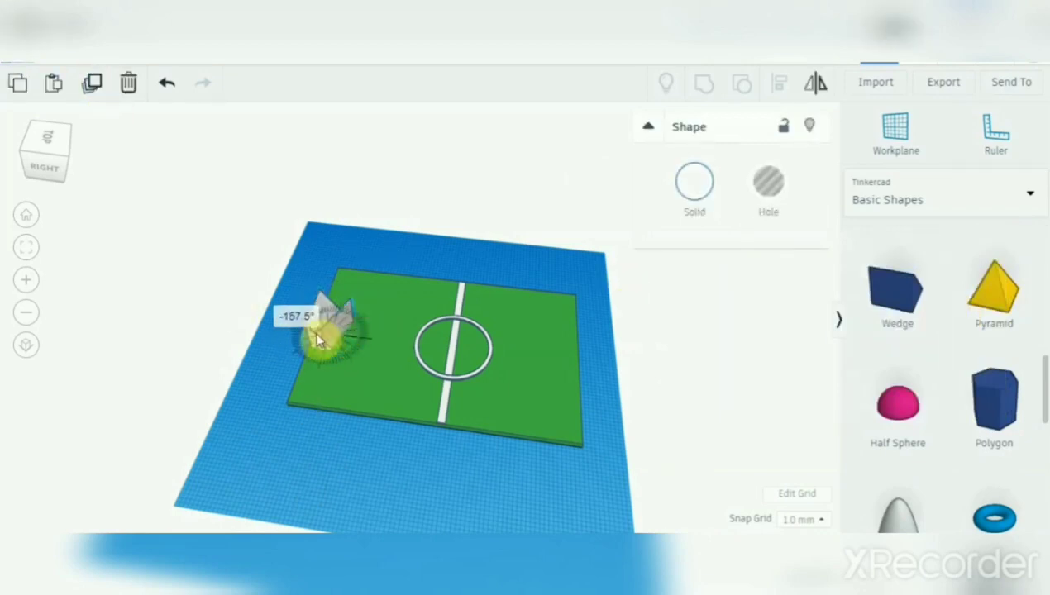
{"action": "left_click_drag", "start_coordinate": [323, 338], "coordinate": [328, 337]}
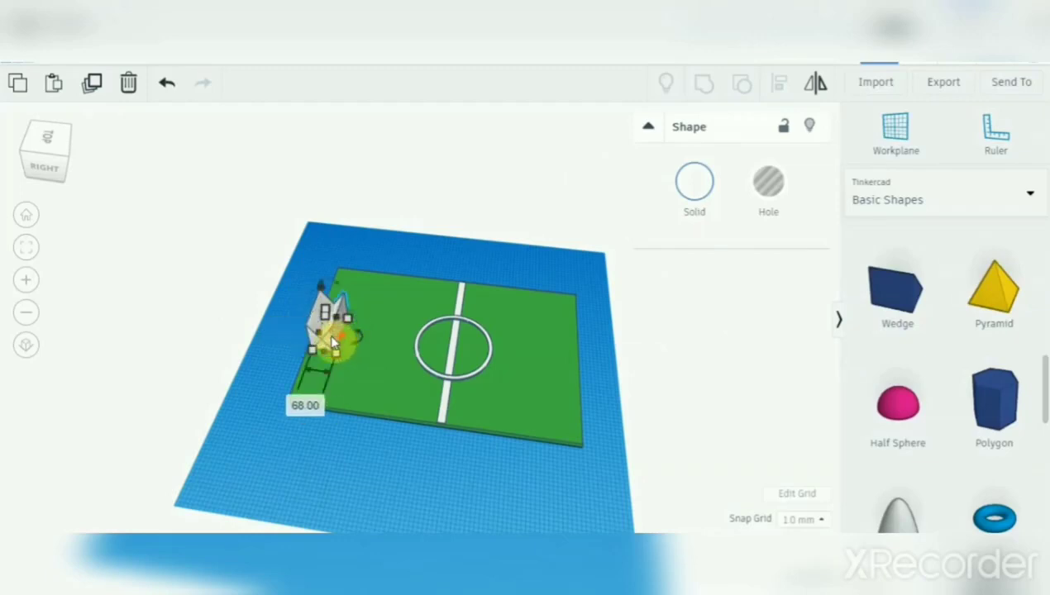
{"action": "left_click_drag", "start_coordinate": [330, 339], "coordinate": [579, 367]}
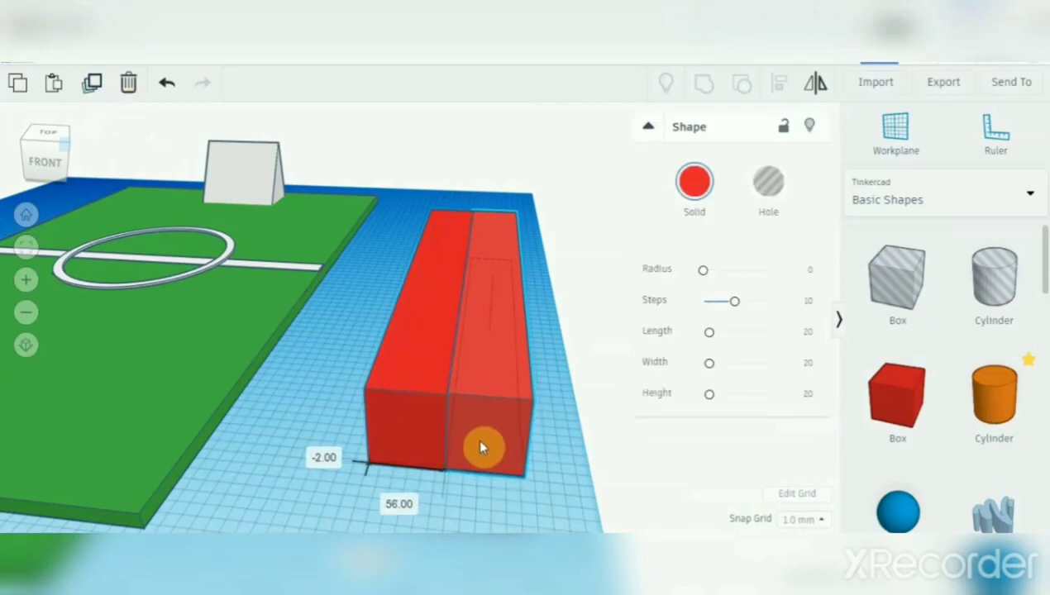
Line up a long red box beside the others to form the stepped stand
{"action": "left_click_drag", "start_coordinate": [481, 446], "coordinate": [476, 450]}
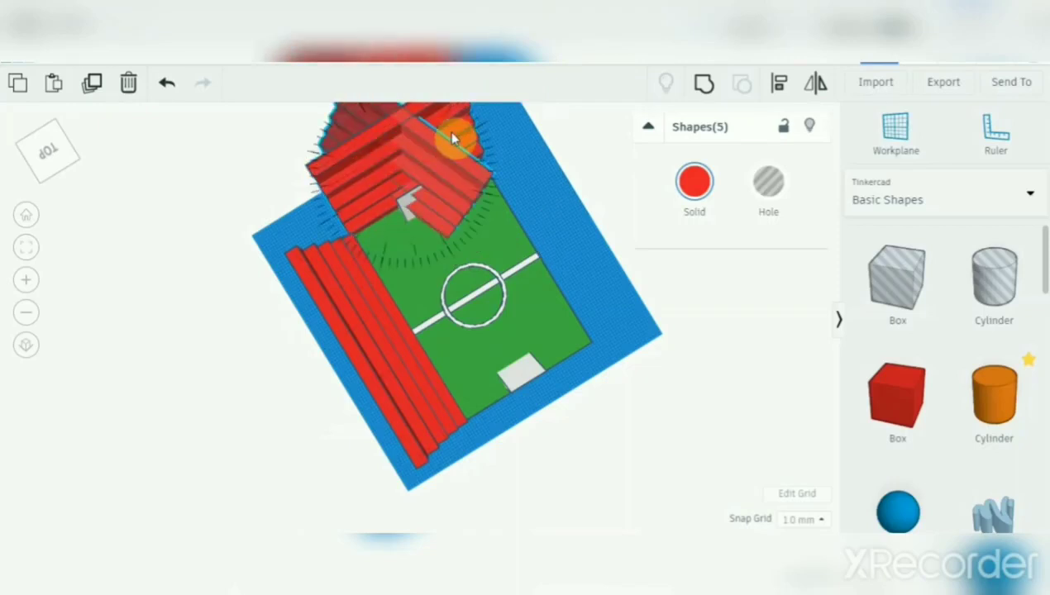
Rotate the duplicated stand and place copies on the right side and bottom end
{"action": "left_click_drag", "start_coordinate": [455, 136], "coordinate": [582, 218]}
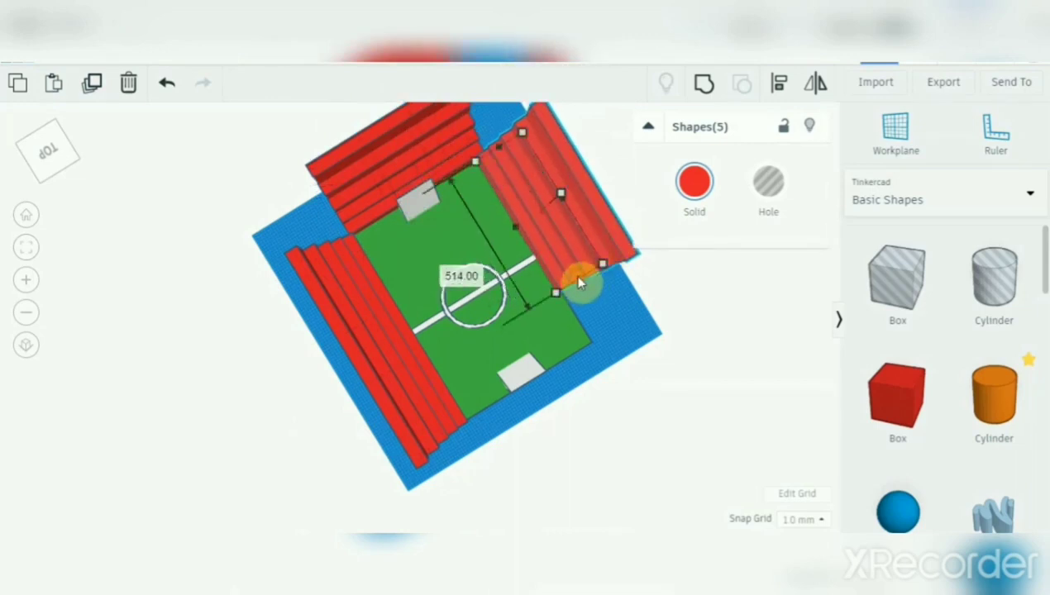
{"action": "left_click_drag", "start_coordinate": [601, 264], "coordinate": [587, 337]}
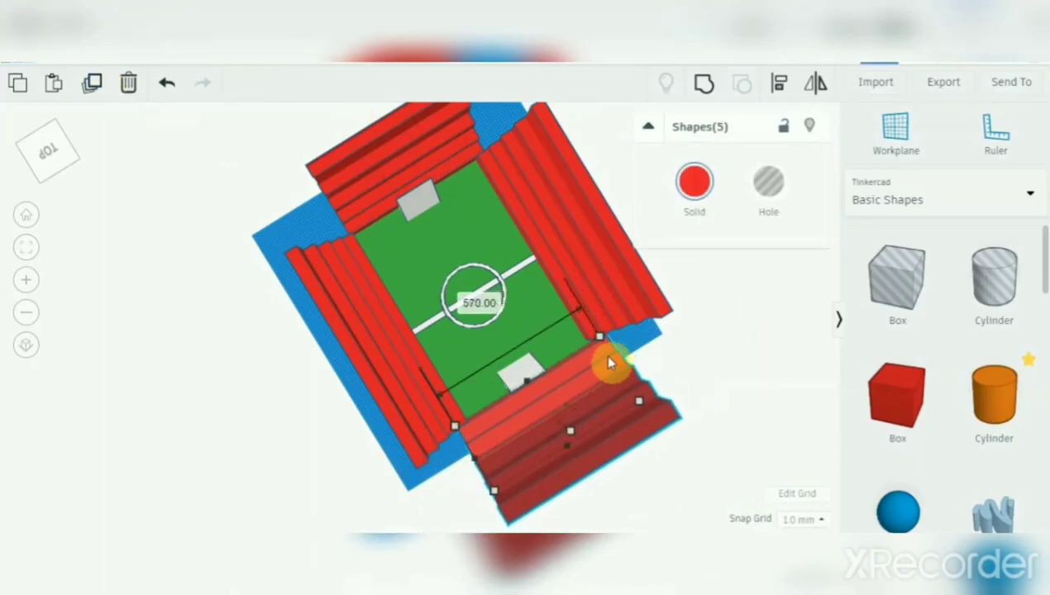
{"action": "left_click_drag", "start_coordinate": [608, 364], "coordinate": [480, 466]}
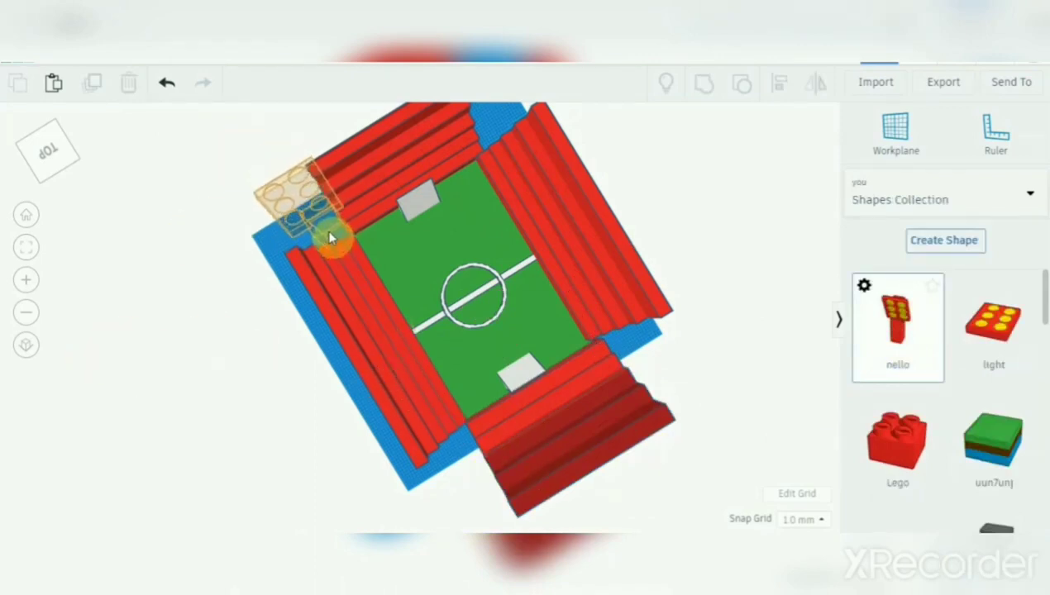
Drop the saved tower at the top-left corner, resize it and rotate it 22.5°
{"action": "left_click", "coordinate": [327, 231]}
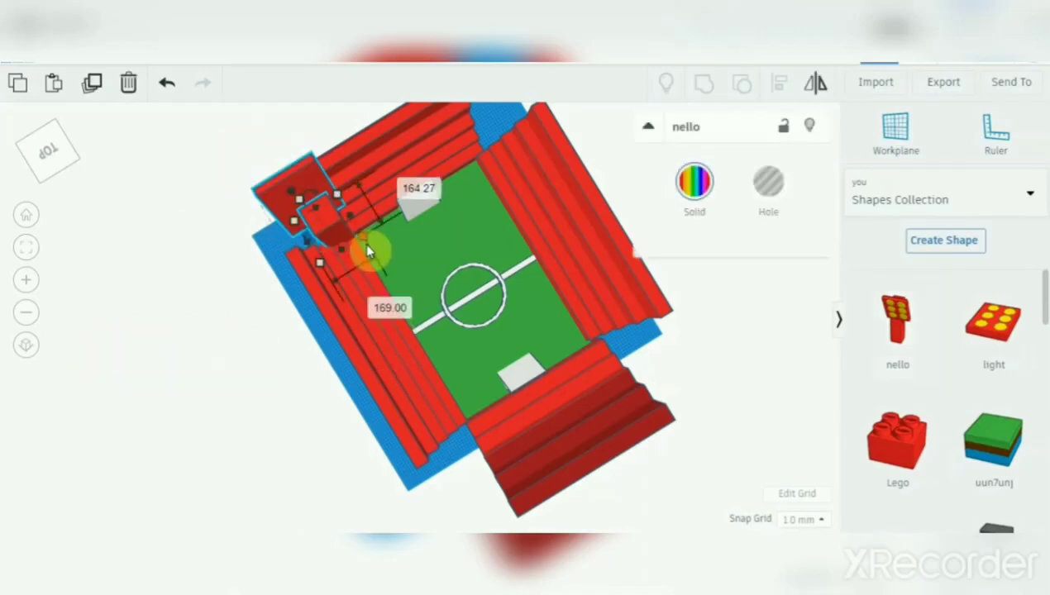
{"action": "left_click_drag", "start_coordinate": [367, 251], "coordinate": [322, 199]}
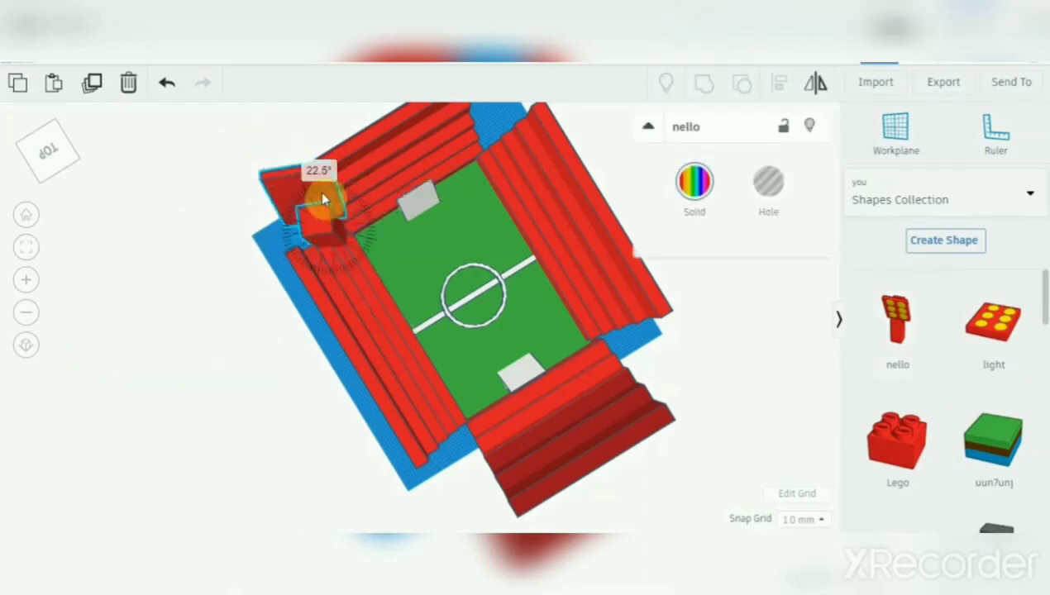
{"action": "left_click_drag", "start_coordinate": [322, 202], "coordinate": [355, 218]}
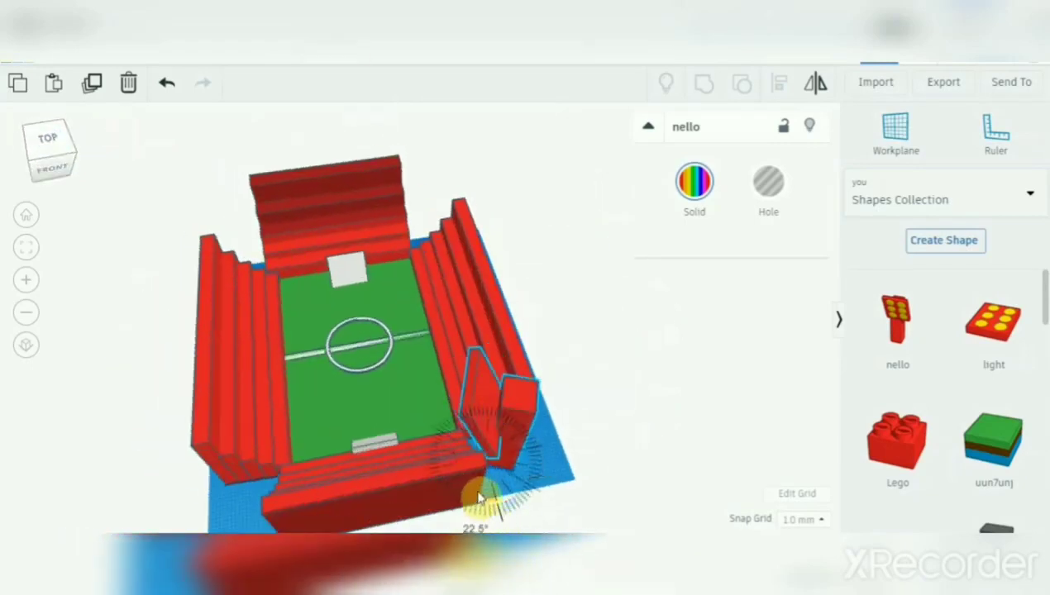
Rotate the front-corner tower to 67.5° to fit its corner
{"action": "left_click_drag", "start_coordinate": [479, 496], "coordinate": [466, 481]}
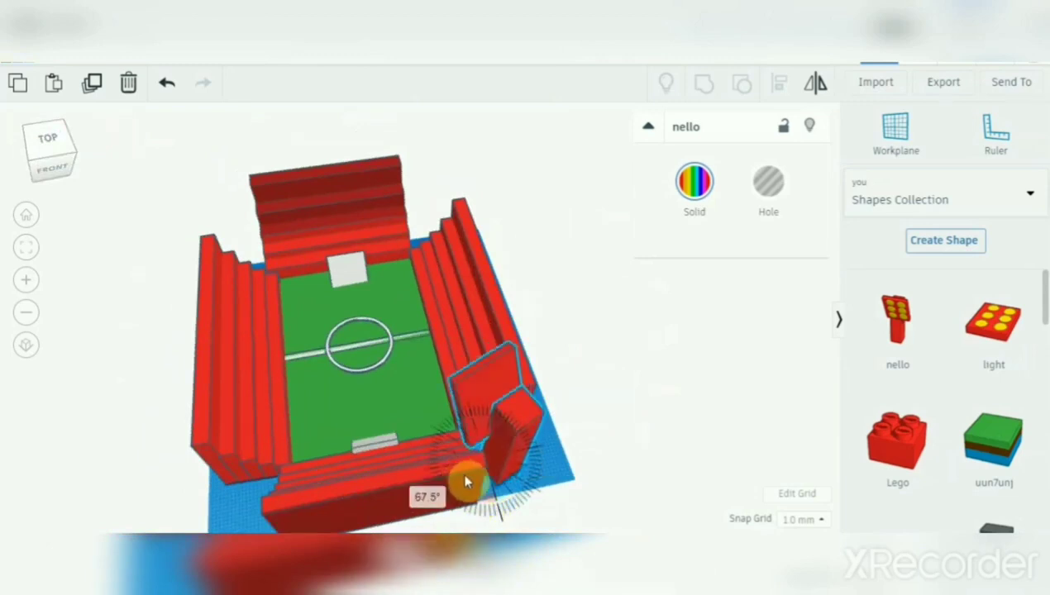
{"action": "left_click_drag", "start_coordinate": [466, 483], "coordinate": [526, 493]}
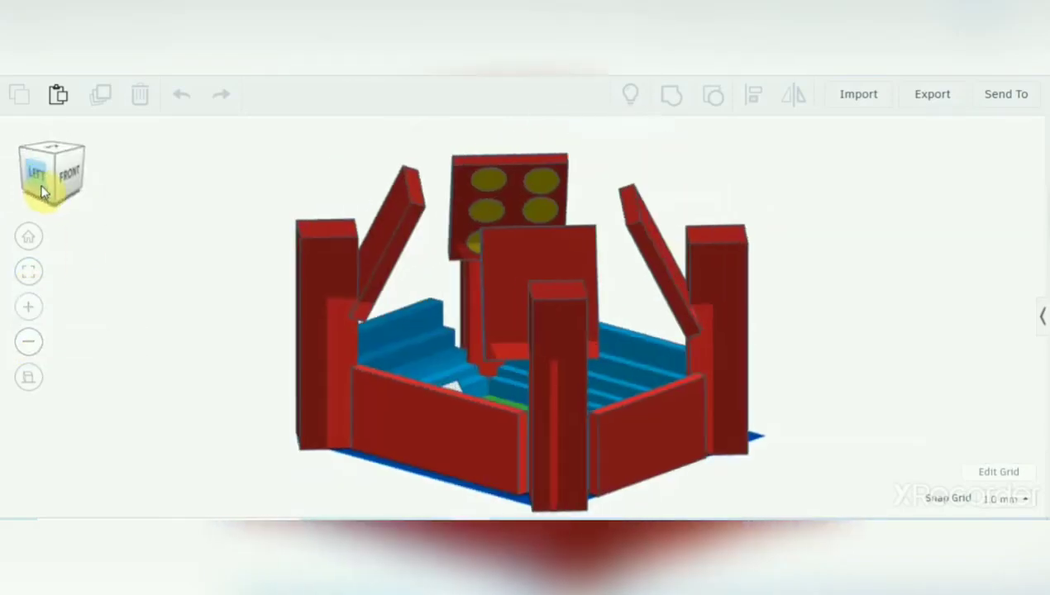
View the finished stadium with its lit corner towers from another side
{"action": "left_click", "coordinate": [40, 176]}
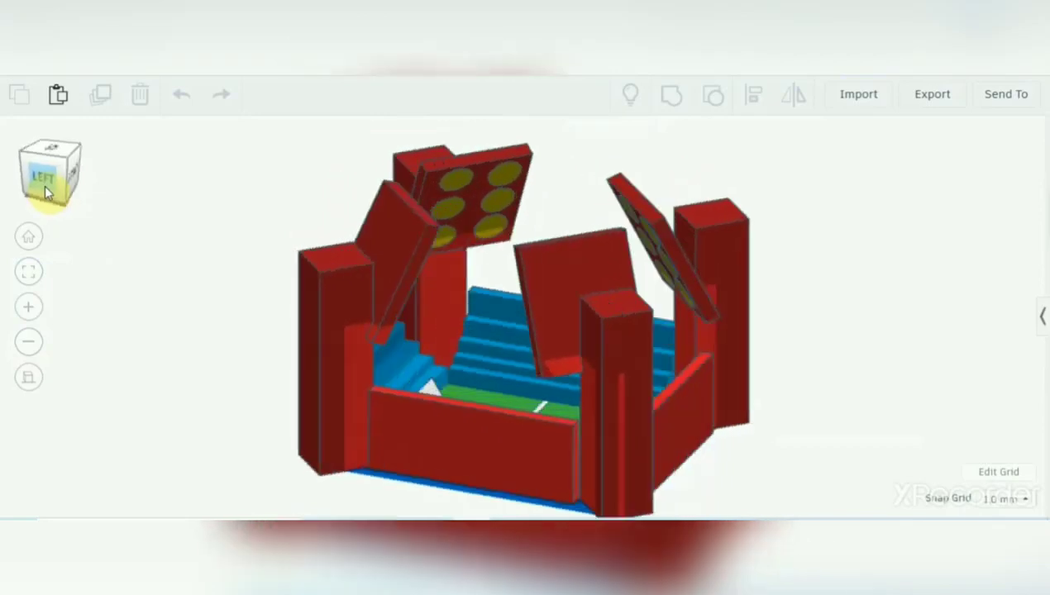